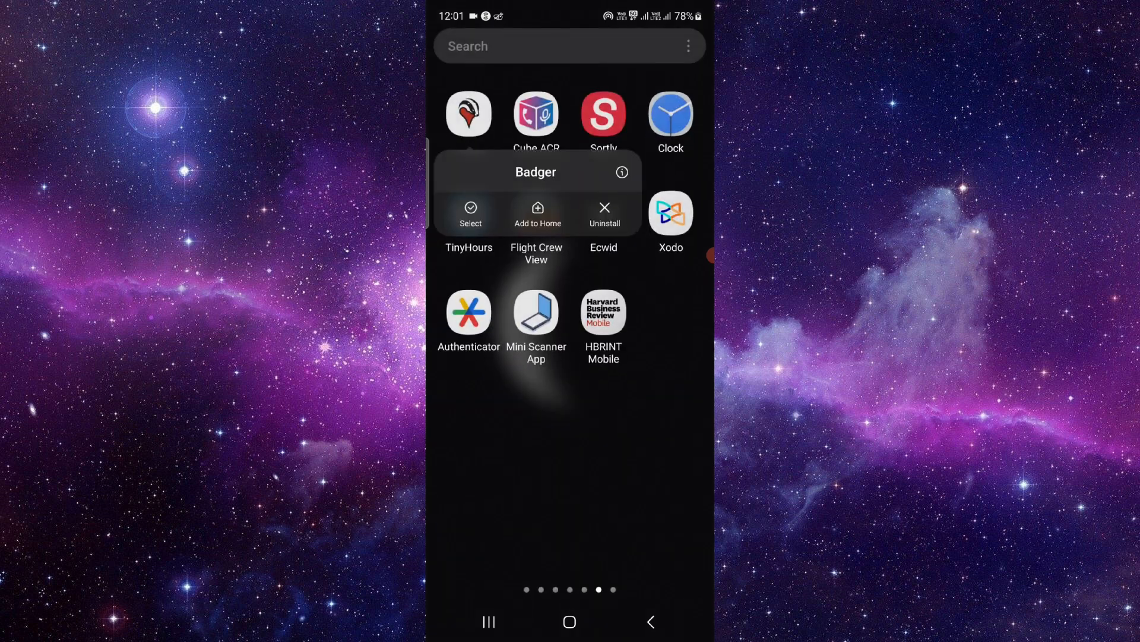
Step: Check Badger's App info storage (89.27 MB, data cleared), then view its Play Store listing
left_click(622, 172)
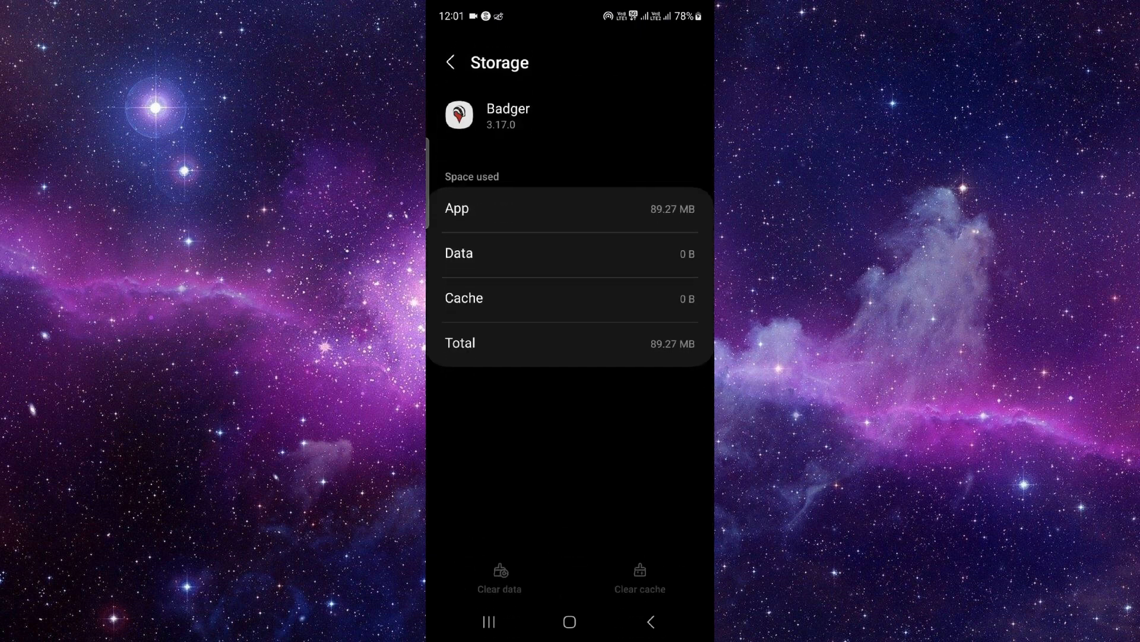
left_click(649, 622)
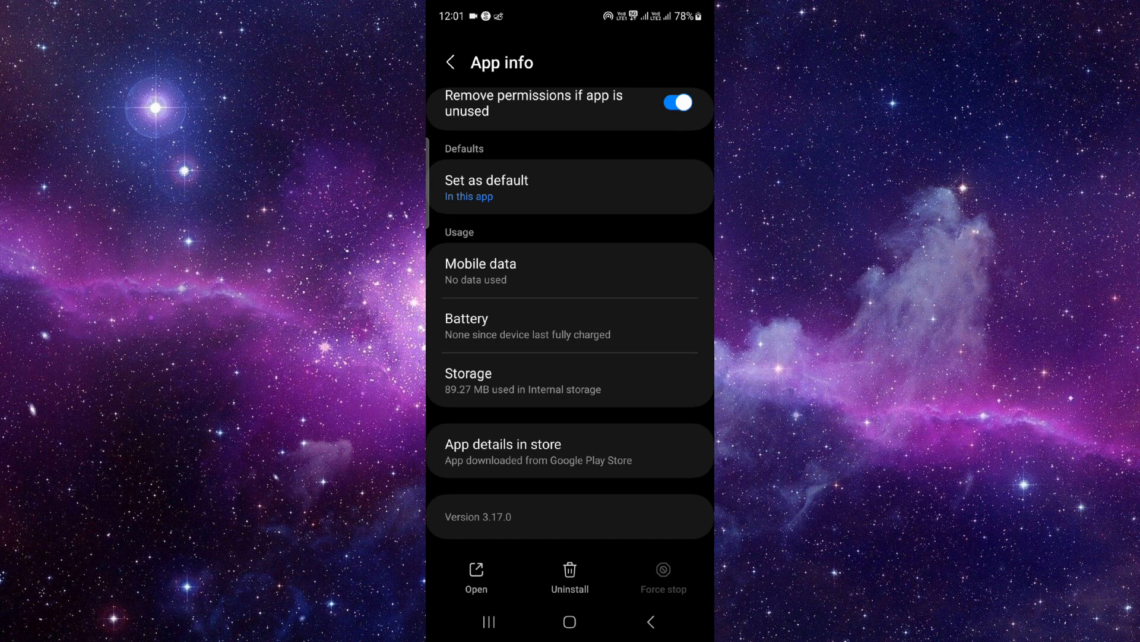
left_click(503, 450)
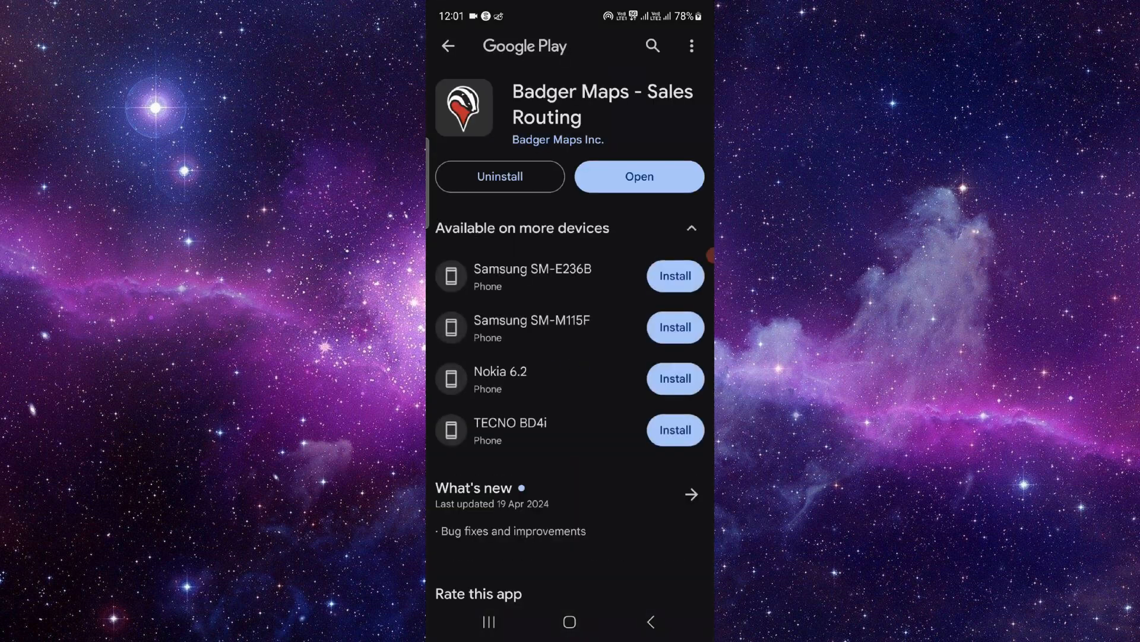
Step: Uninstall Badger Maps - Sales Routing from Play Store, then close all recent apps
left_click(691, 228)
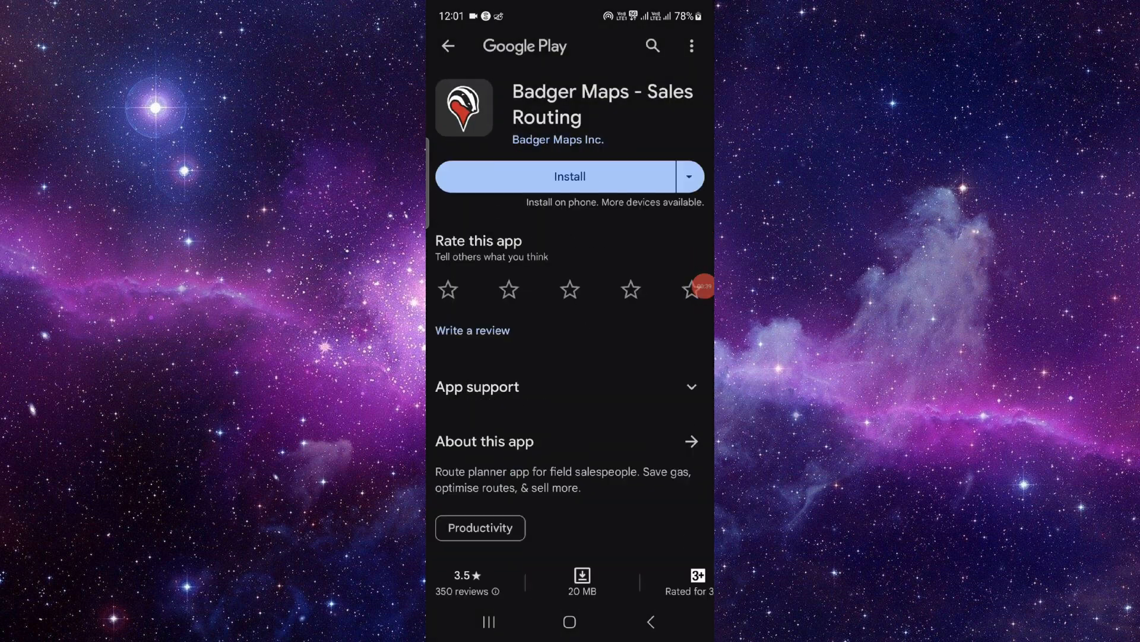
left_click(570, 621)
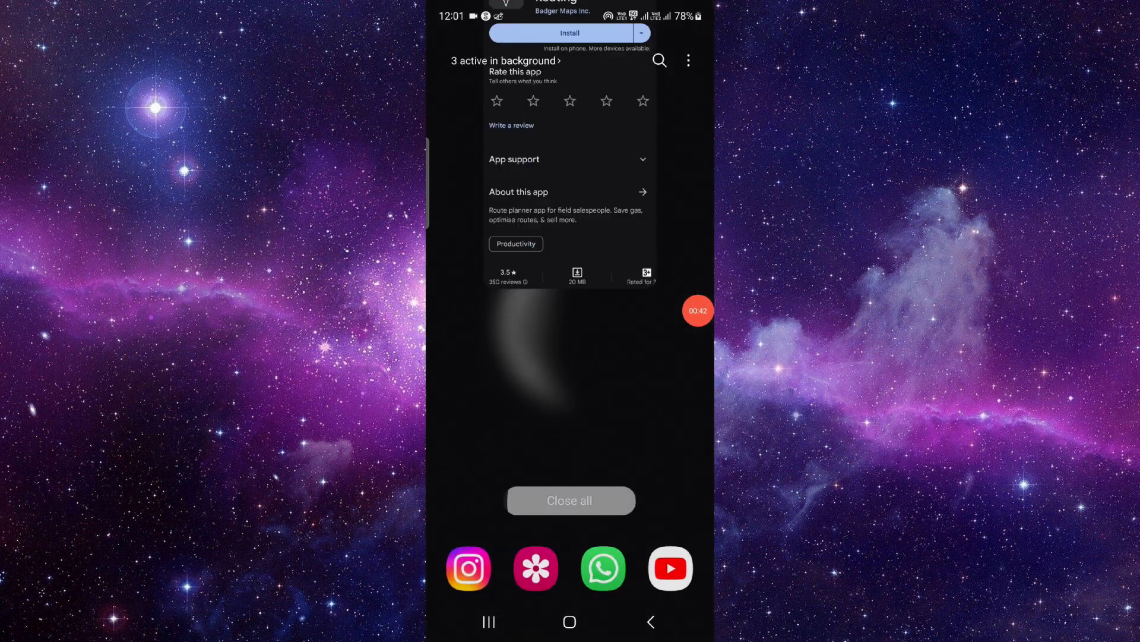
left_click(569, 499)
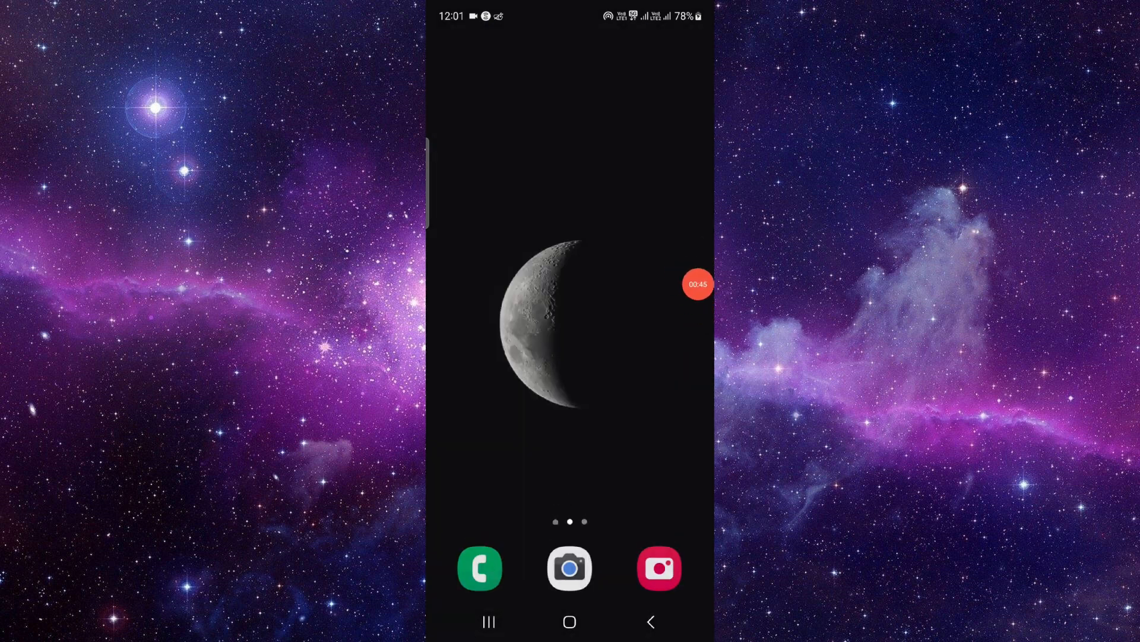